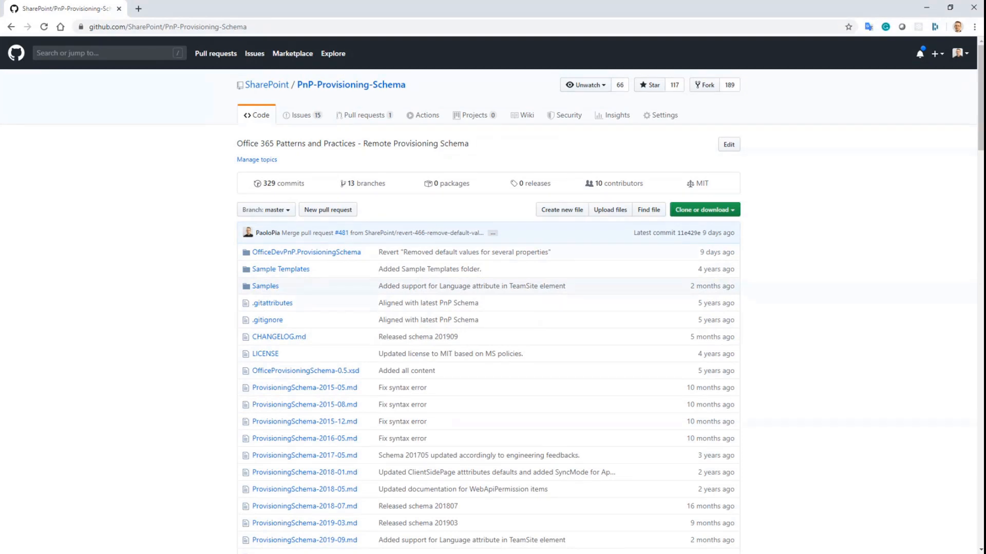
pyautogui.moveTo(119, 233)
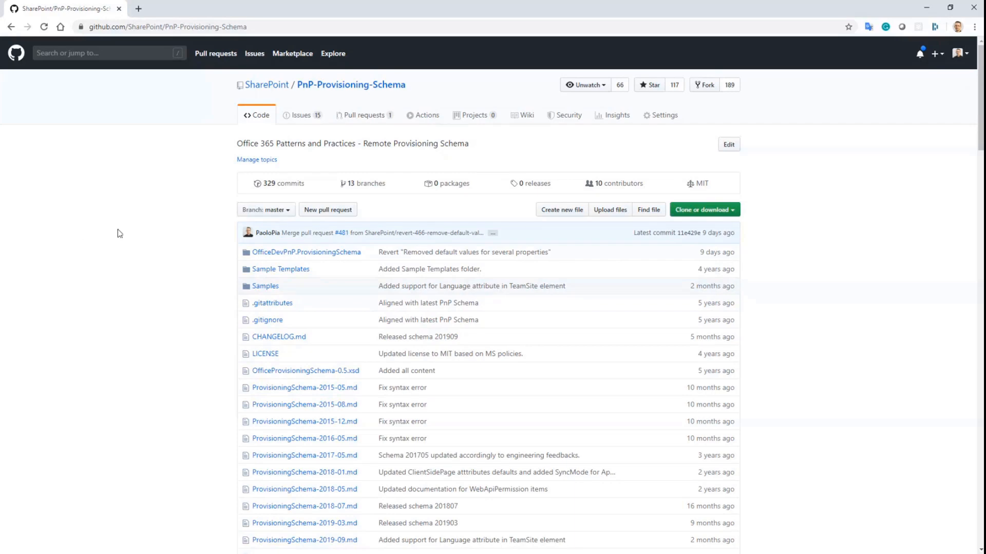
# Browse the master README, then switch the PnP-Provisioning-Schema repository to its experimental branch
pyautogui.scroll(-3)
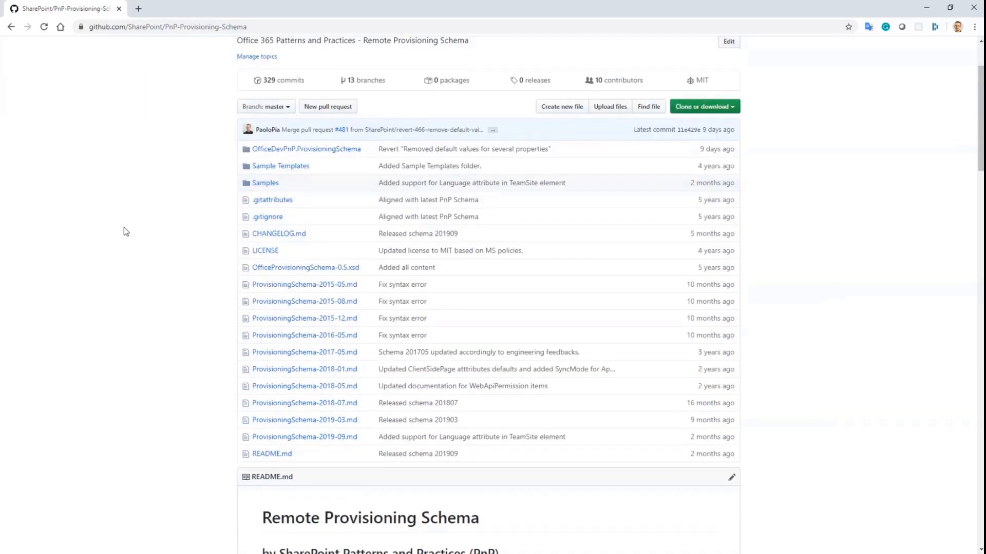
pyautogui.scroll(-3)
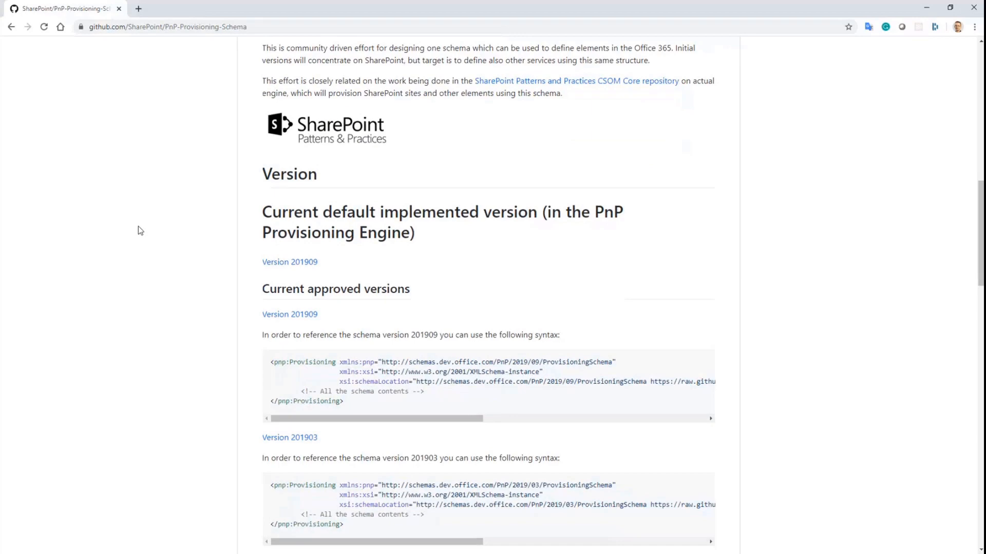
pyautogui.scroll(-3)
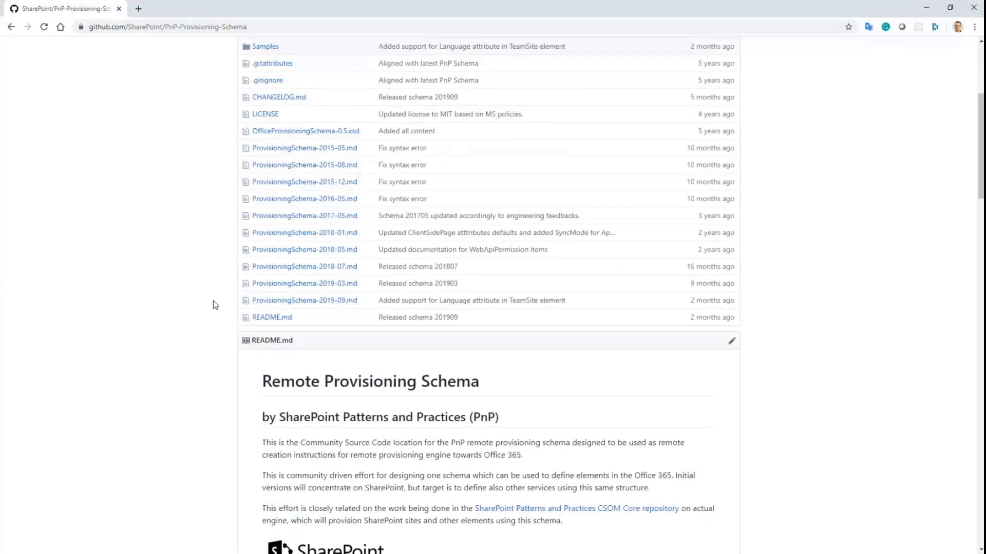
pyautogui.click(264, 209)
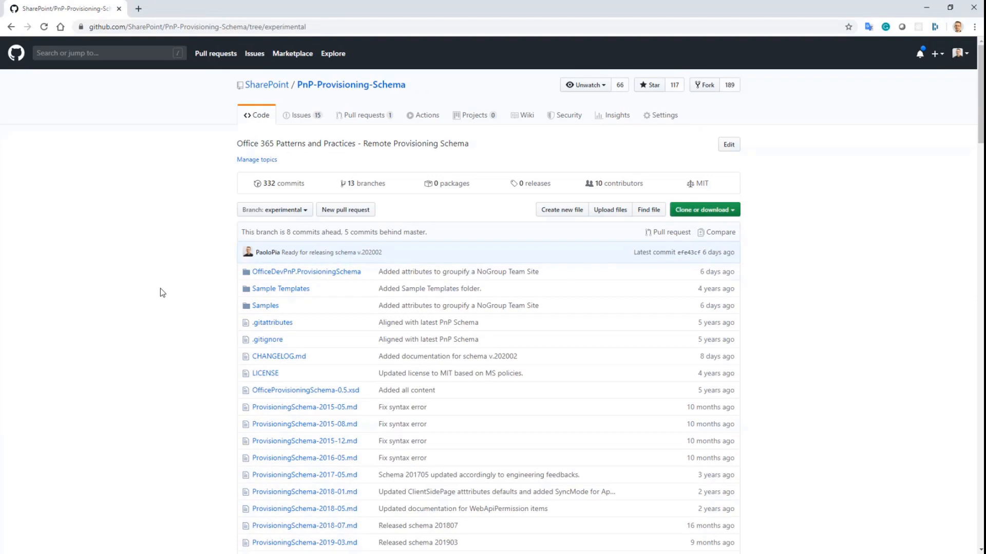
# Highlight 2020/02 in the schema namespace URL and reveal the Version list with 202002 as default
pyautogui.scroll(-3)
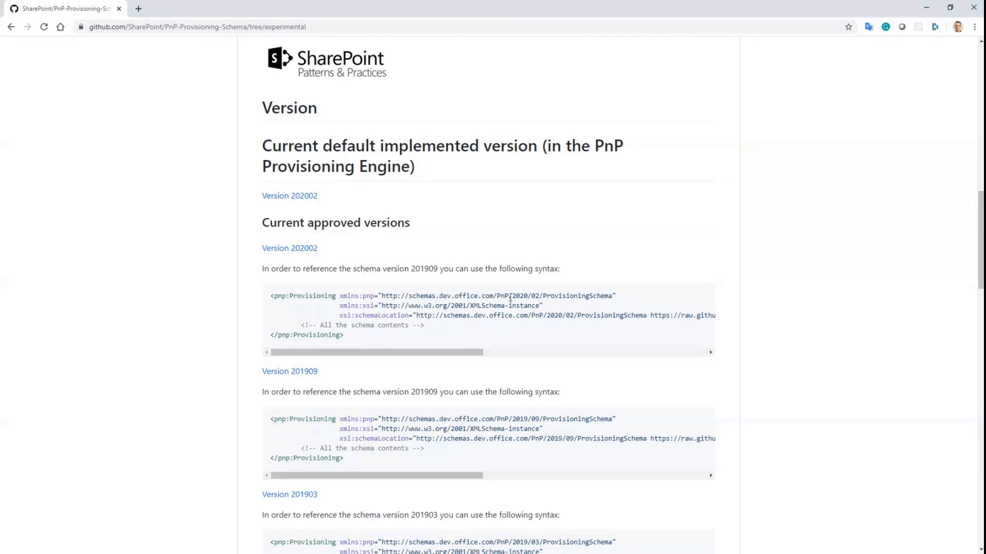
pyautogui.doubleClick(525, 295)
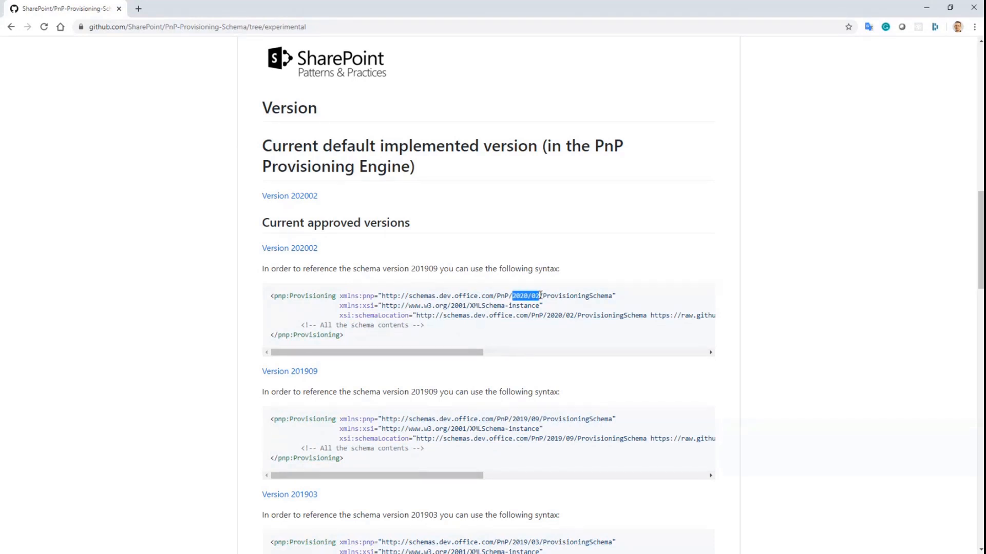
pyautogui.scroll(-3)
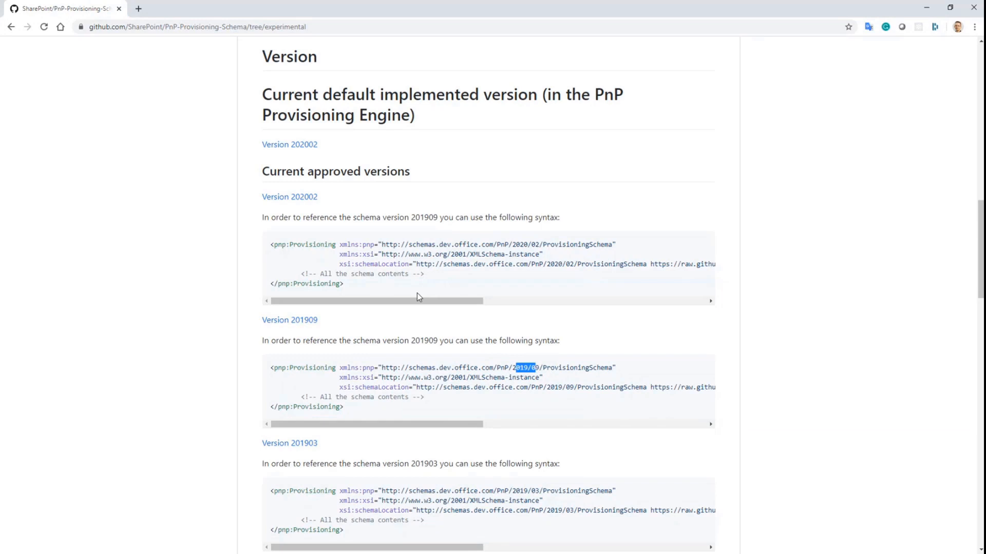
pyautogui.moveTo(360, 261)
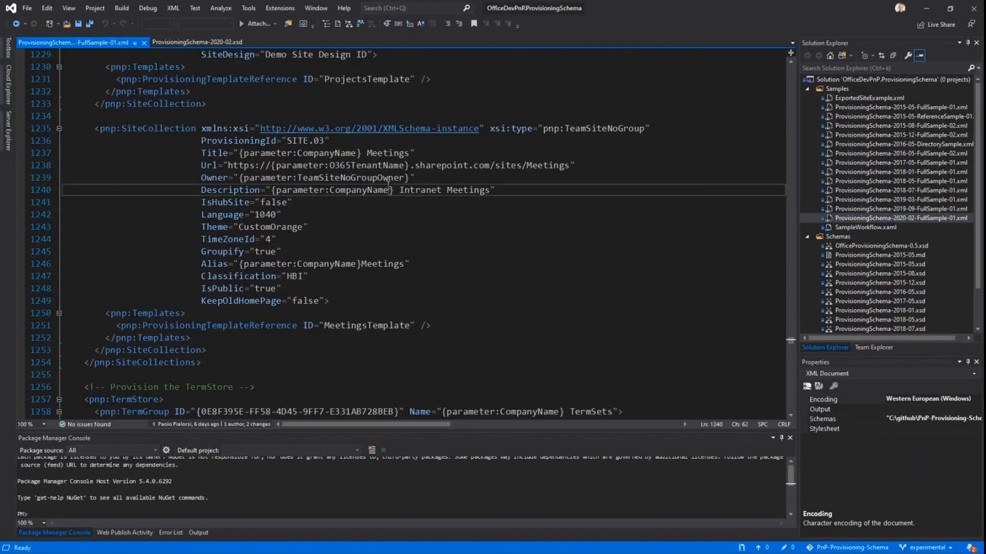
pyautogui.click(197, 42)
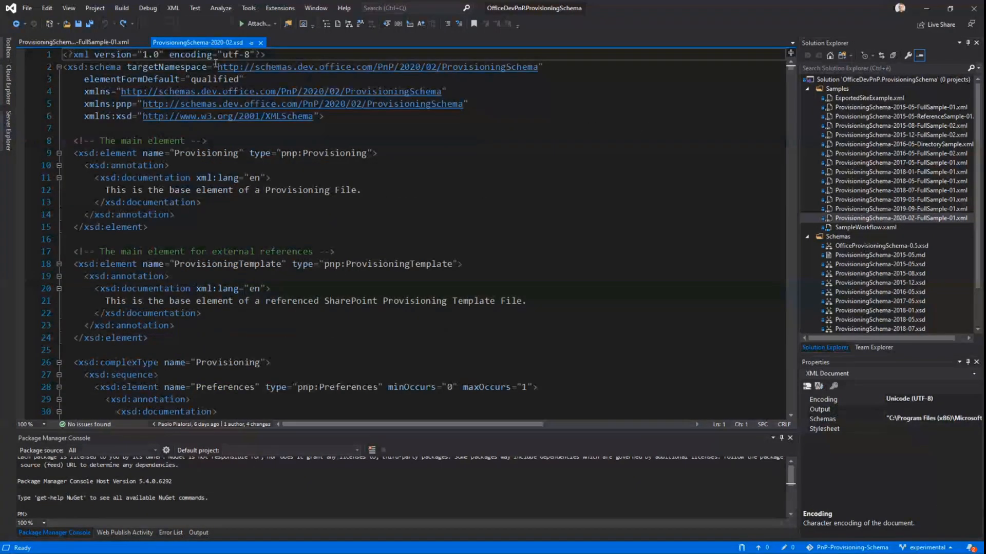
pyautogui.click(72, 42)
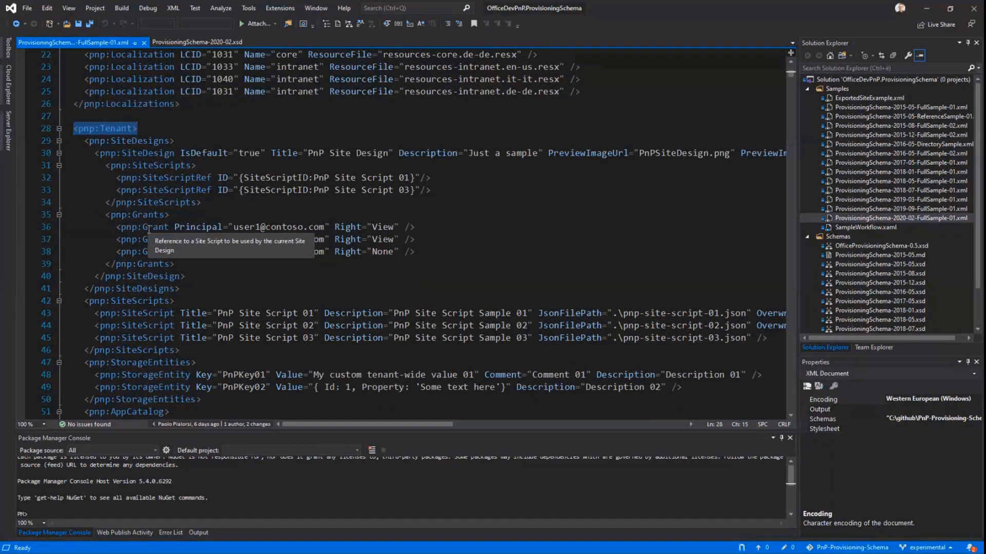
pyautogui.scroll(-3)
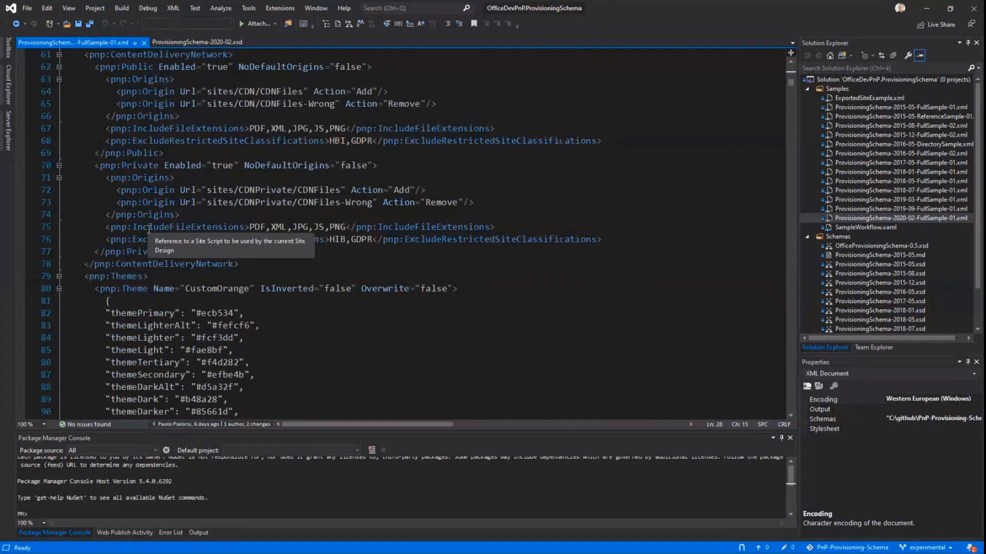
pyautogui.scroll(-3)
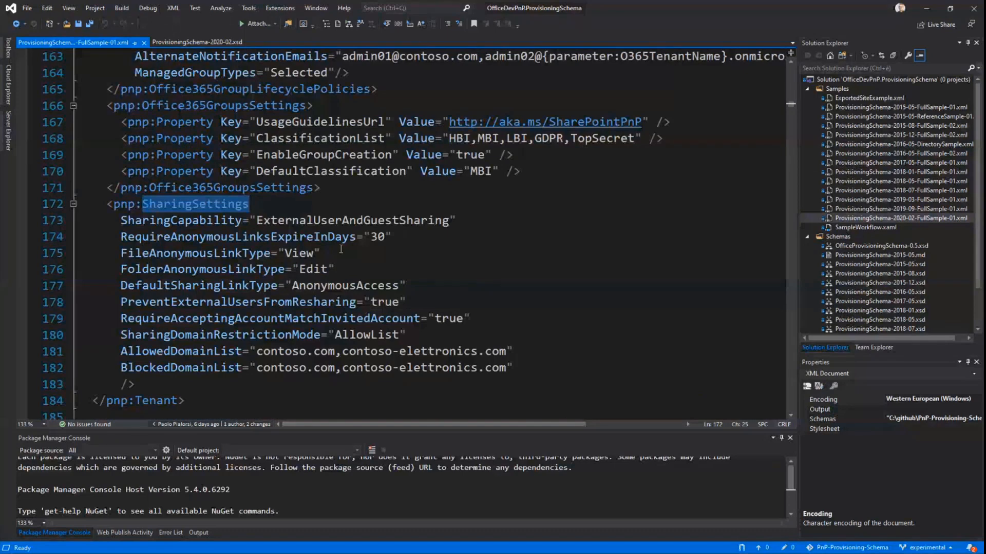
pyautogui.scroll(-3)
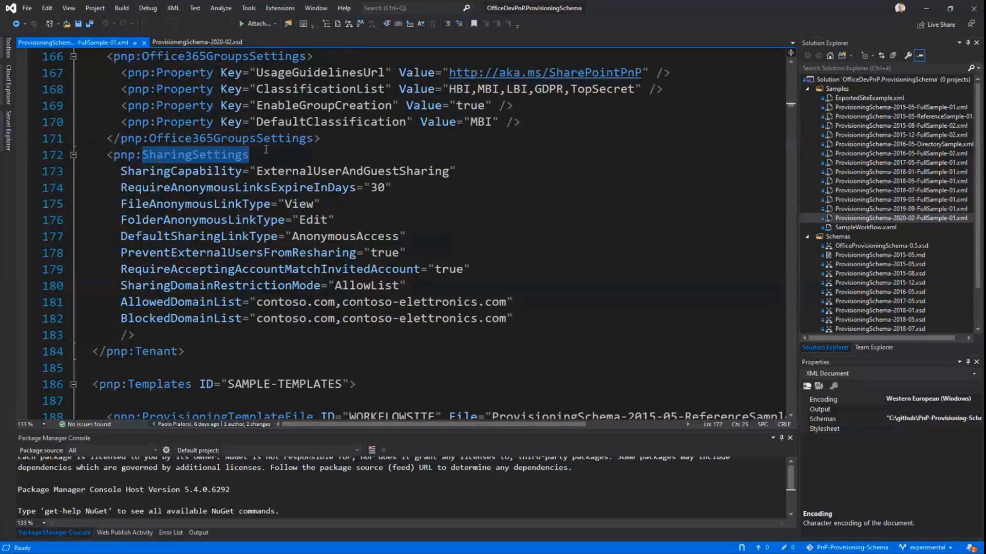
pyautogui.moveTo(142, 155); pyautogui.dragTo(453, 172)
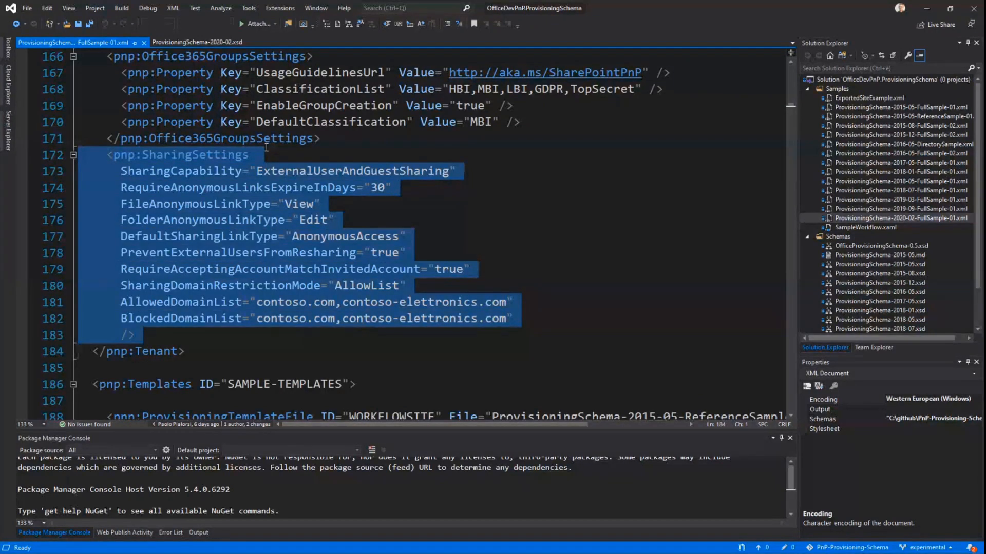
pyautogui.scroll(-3)
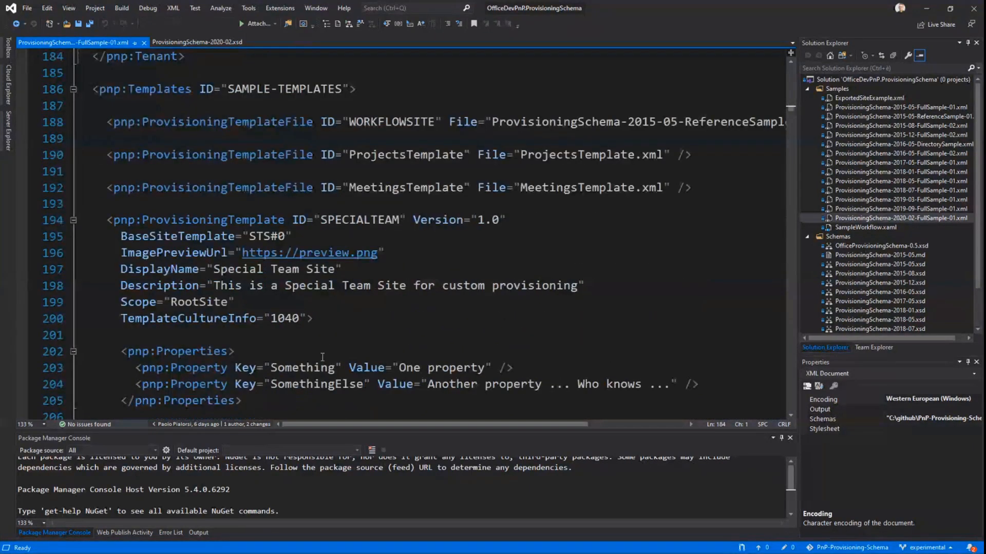
pyautogui.scroll(-3)
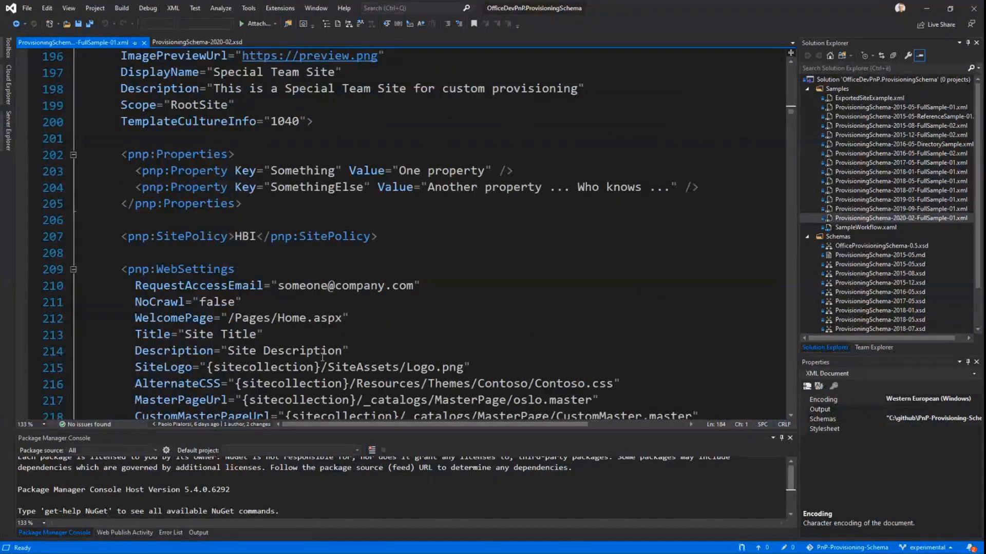
pyautogui.scroll(-3)
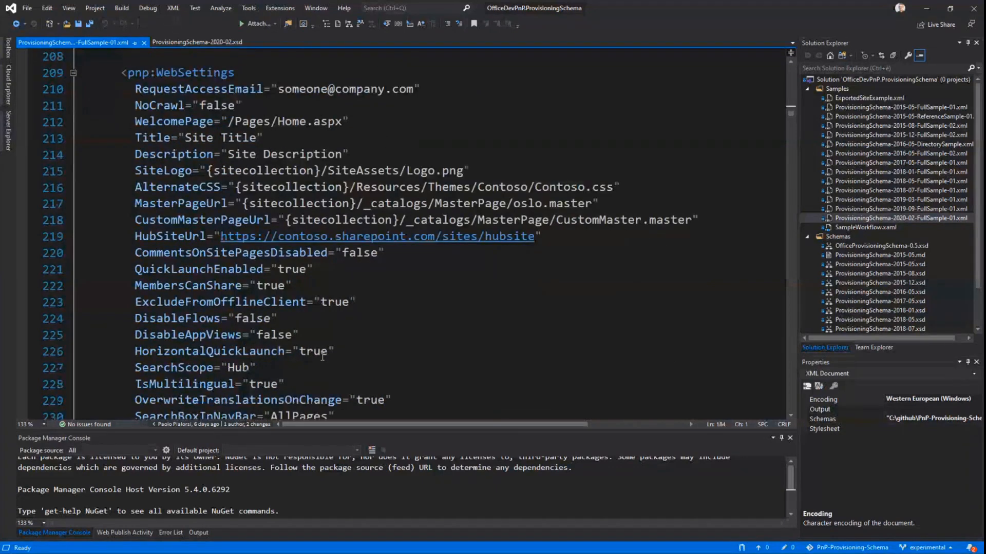
pyautogui.scroll(-3)
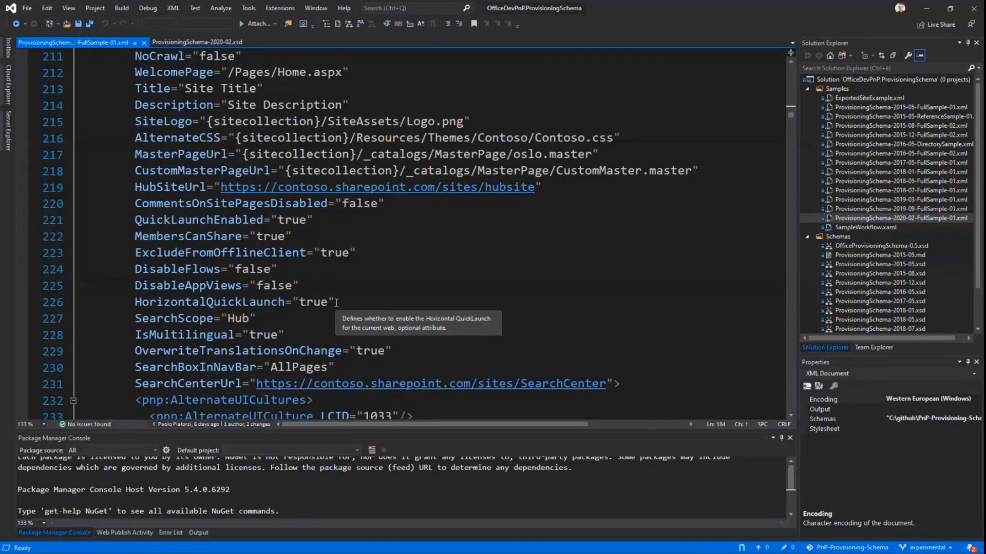
pyautogui.scroll(-3)
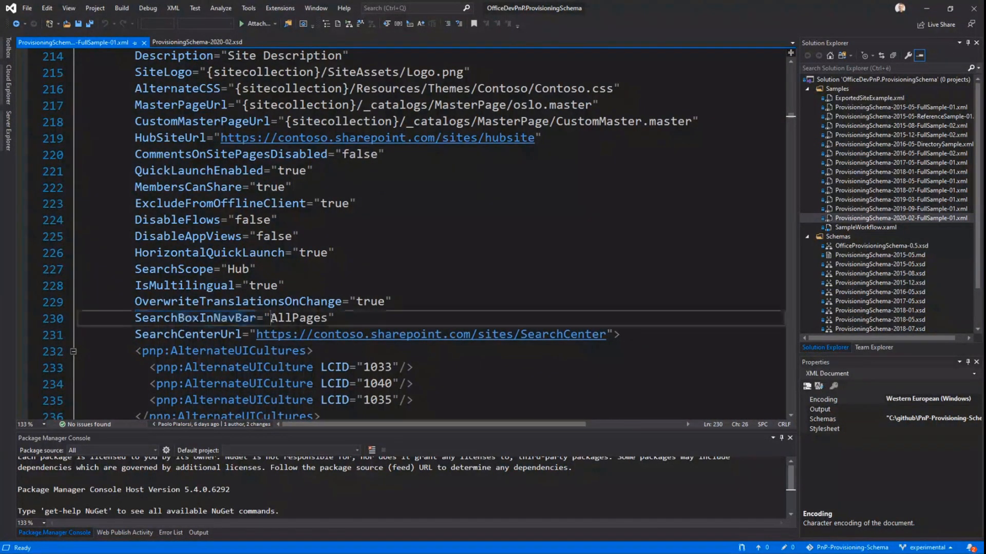
pyautogui.click(299, 317)
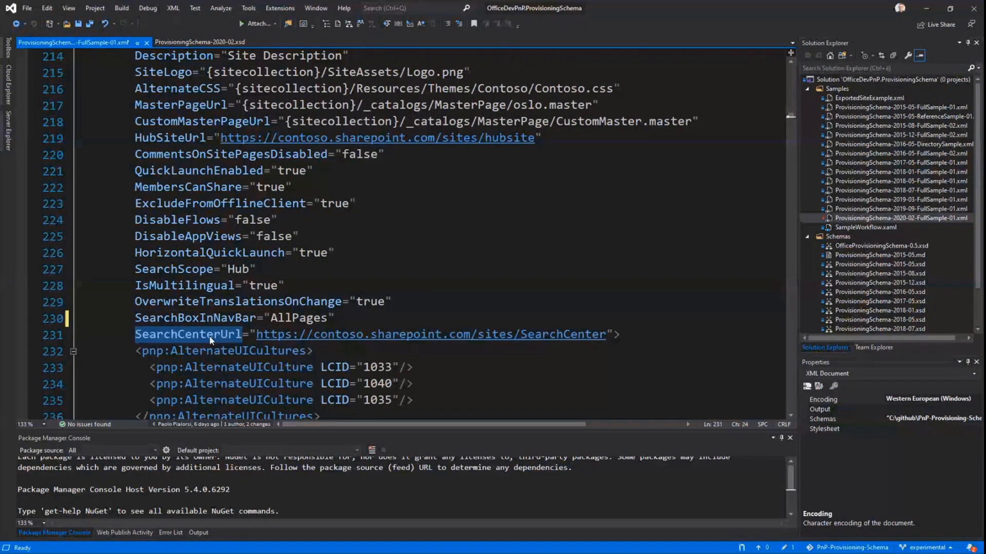
pyautogui.scroll(-3)
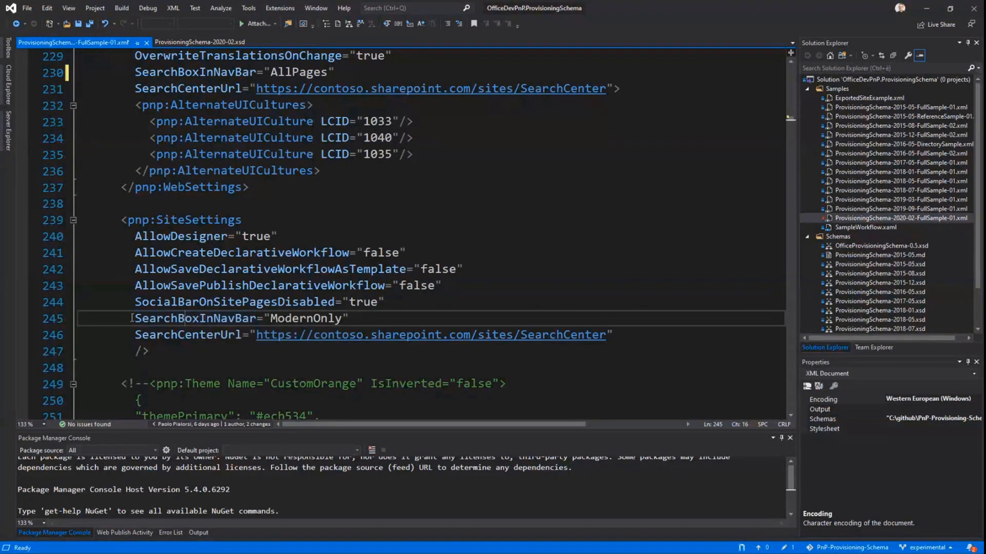
pyautogui.moveTo(135, 318); pyautogui.dragTo(610, 334)
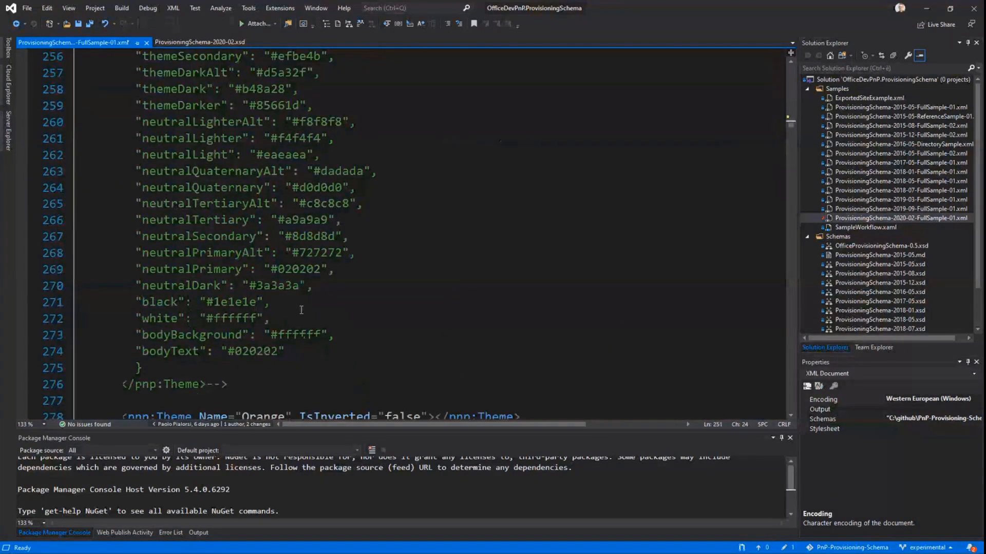
# Find pnp:Teams, then inspect the first pnp:Team element and its AllowCreatePrivateChannels member setting
pyautogui.write('pnp:Teams')
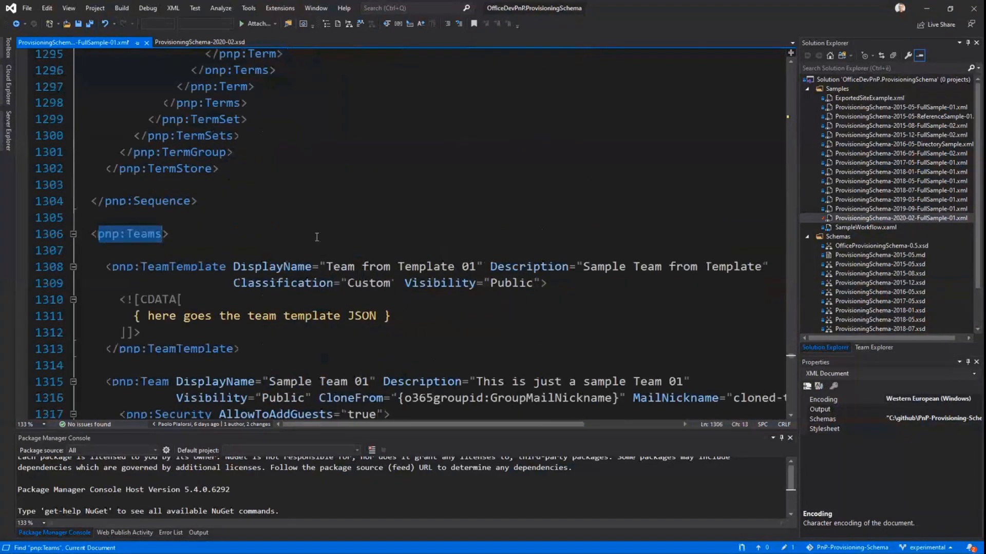
pyautogui.scroll(-3)
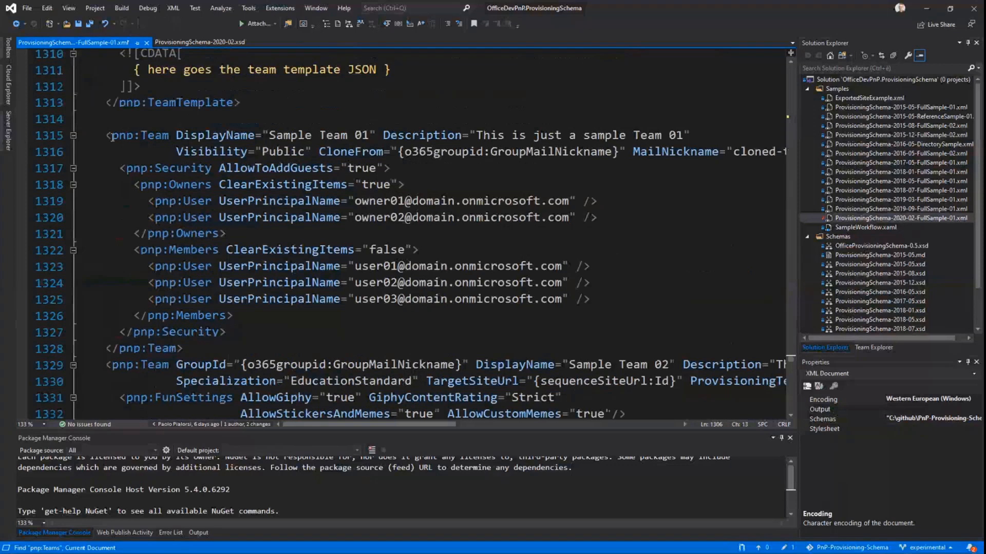
pyautogui.doubleClick(141, 135)
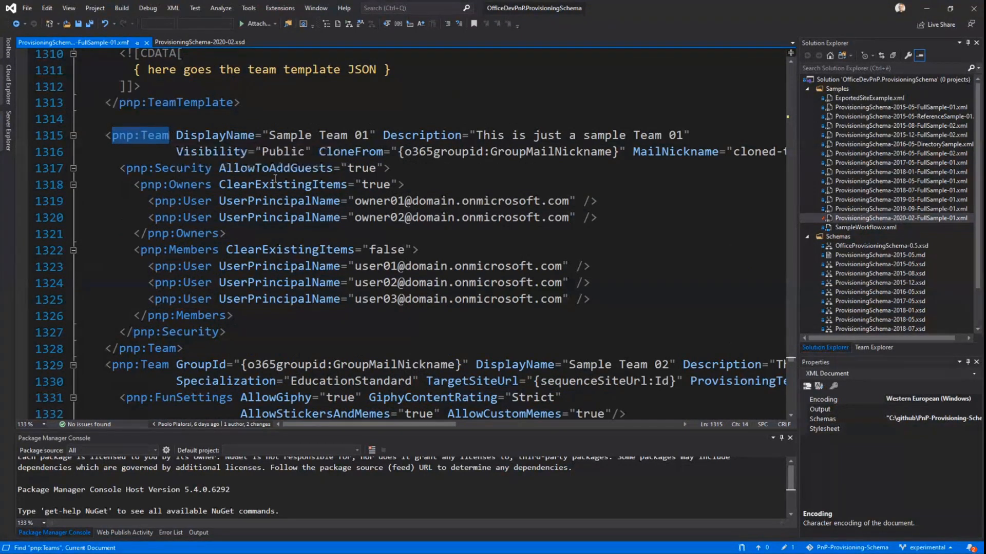
pyautogui.scroll(-3)
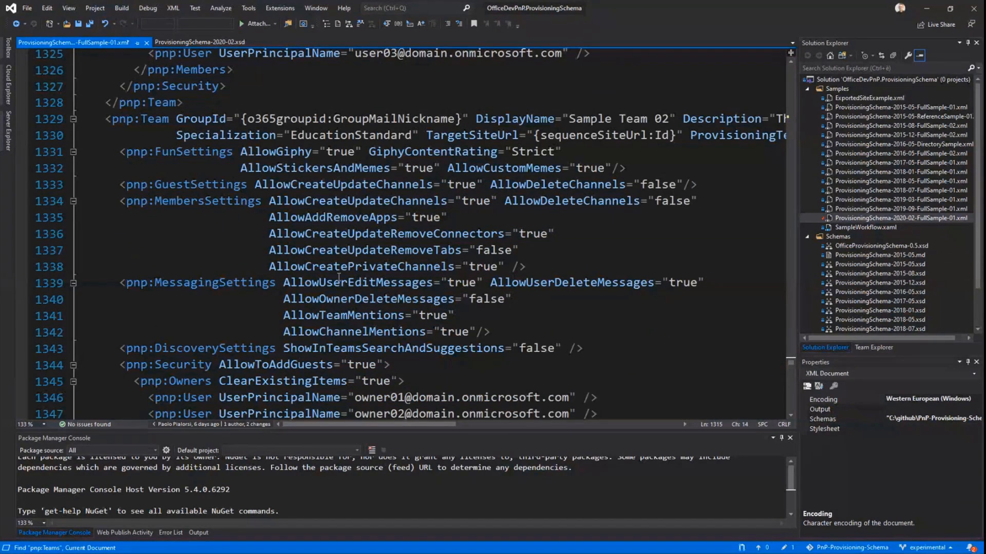
pyautogui.doubleClick(356, 266)
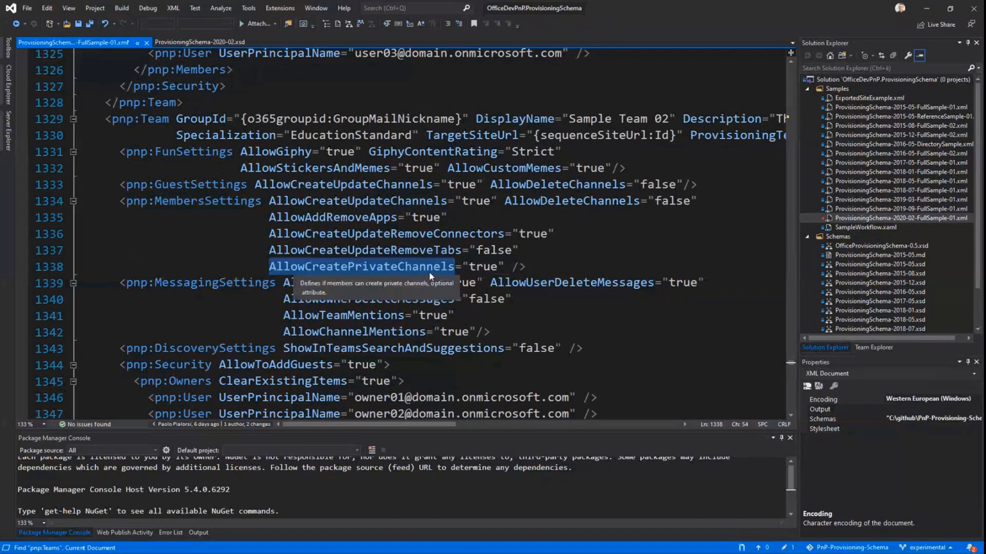
pyautogui.doubleClick(198, 200)
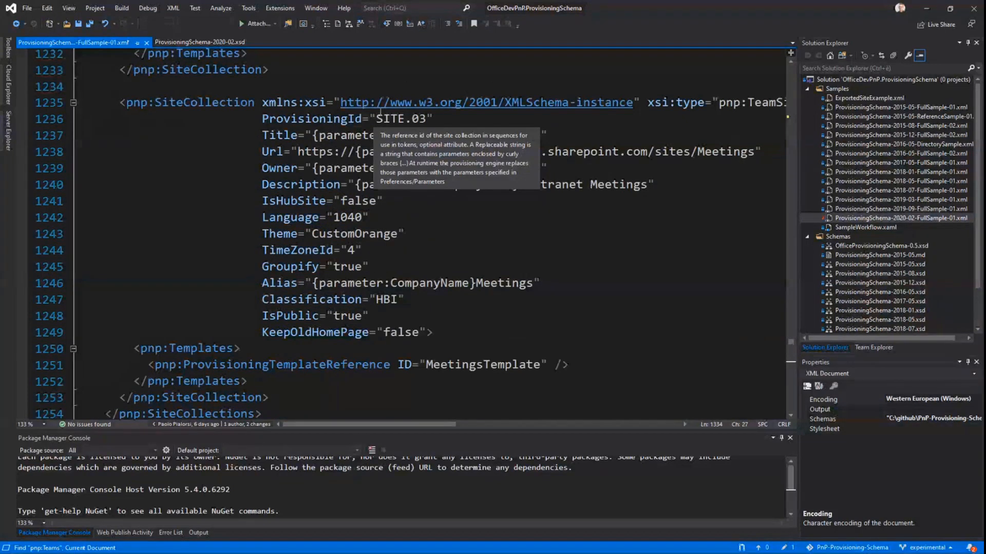
pyautogui.moveTo(649, 125)
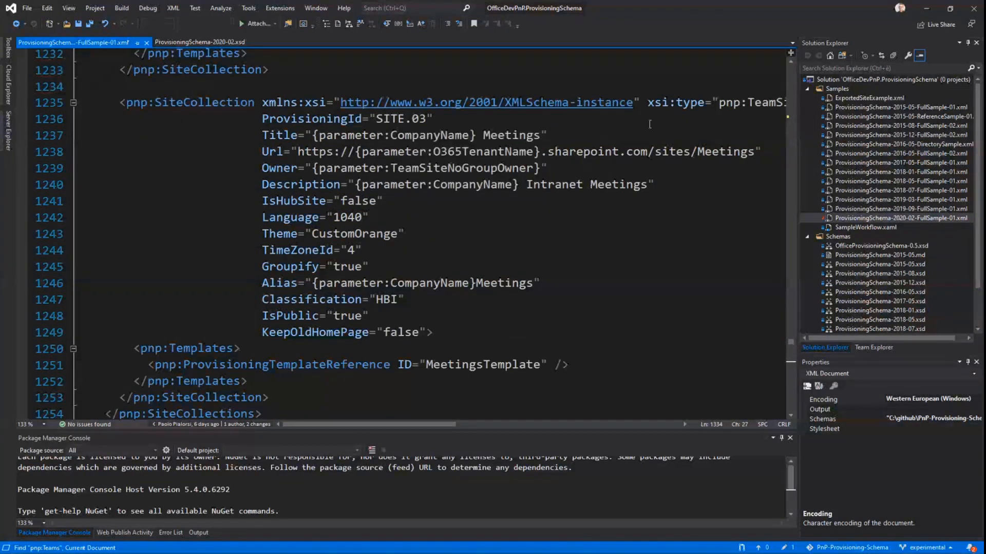
# Mark the Alias attribute of the SITE.03 Meetings site collection in the 2020-02 sample
pyautogui.doubleClick(172, 101)
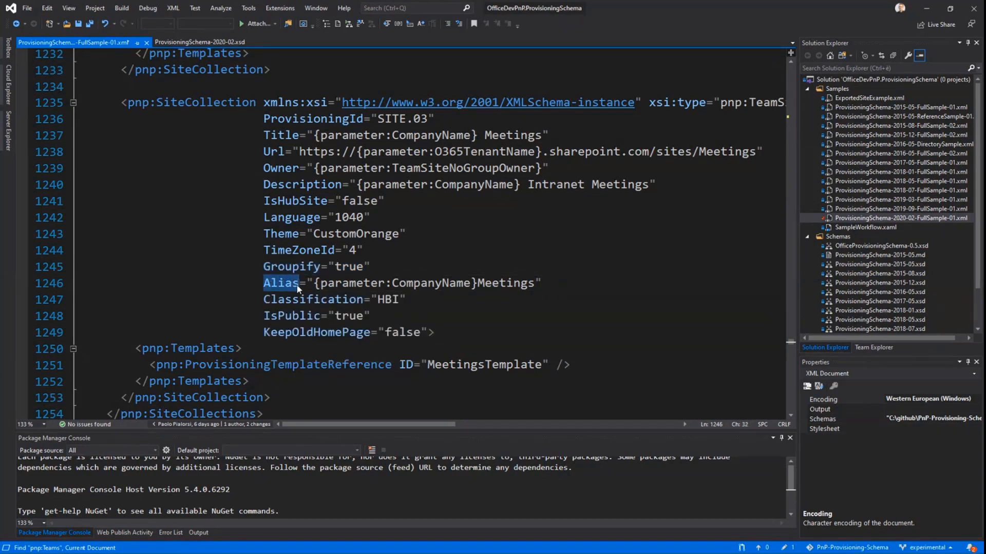
pyautogui.moveTo(281, 284)
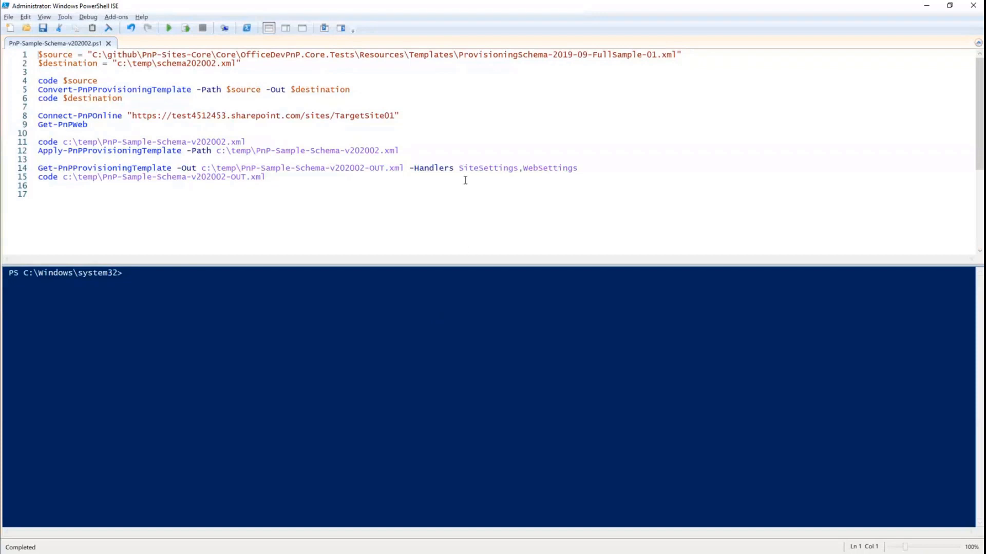
pyautogui.click(142, 62)
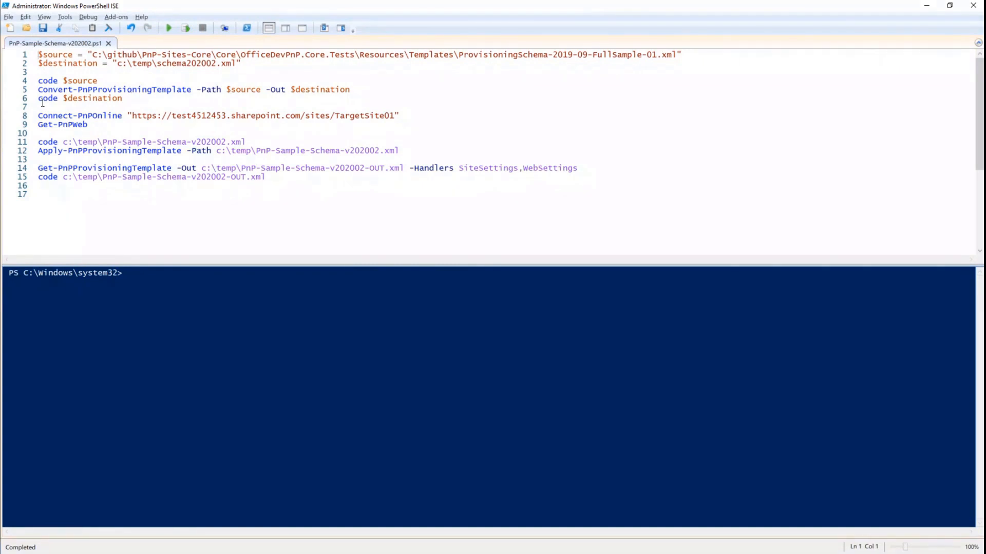
# Run the source/destination lines and the conversion, overwriting c:\temp\schema202002.xml, then open the result
pyautogui.doubleClick(110, 90)
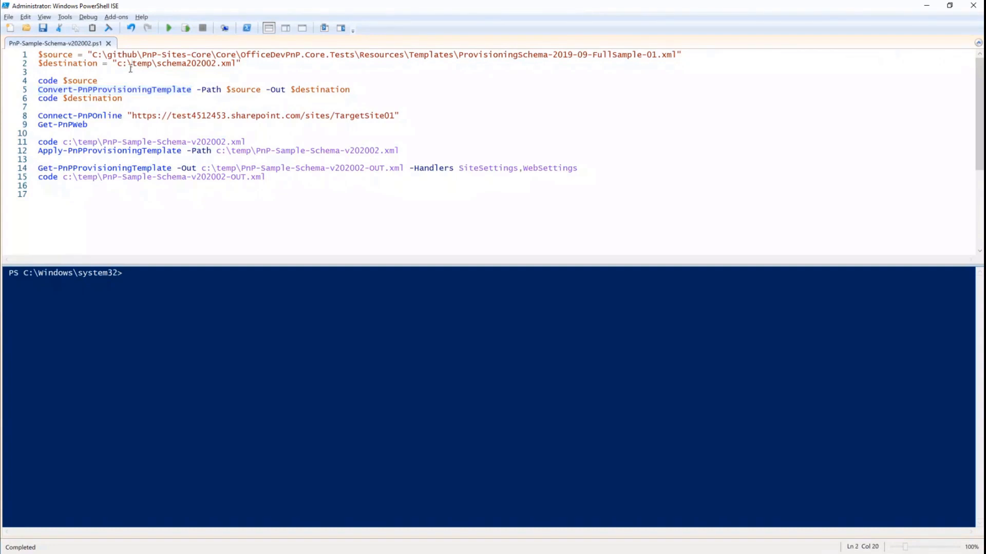
pyautogui.moveTo(38, 55); pyautogui.dragTo(246, 63)
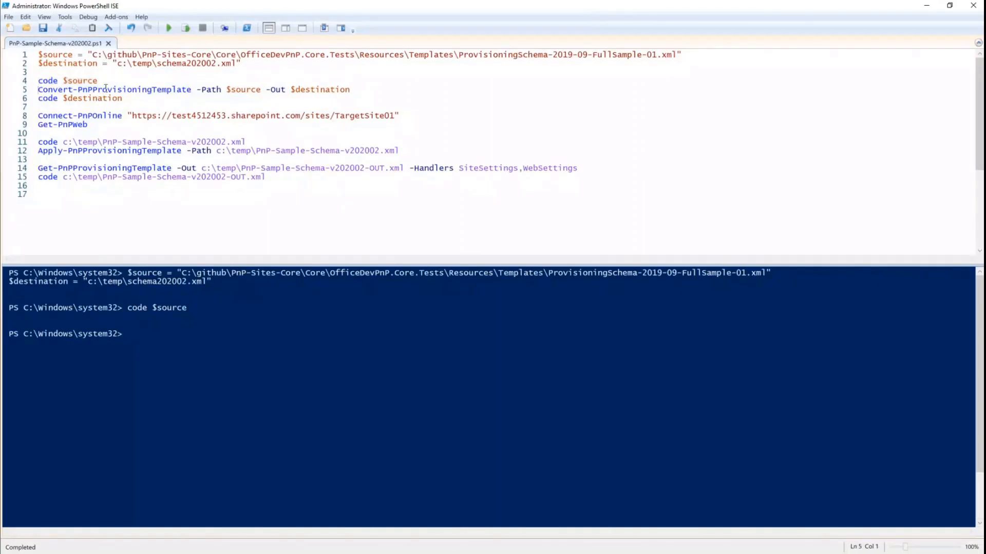
pyautogui.click(185, 28)
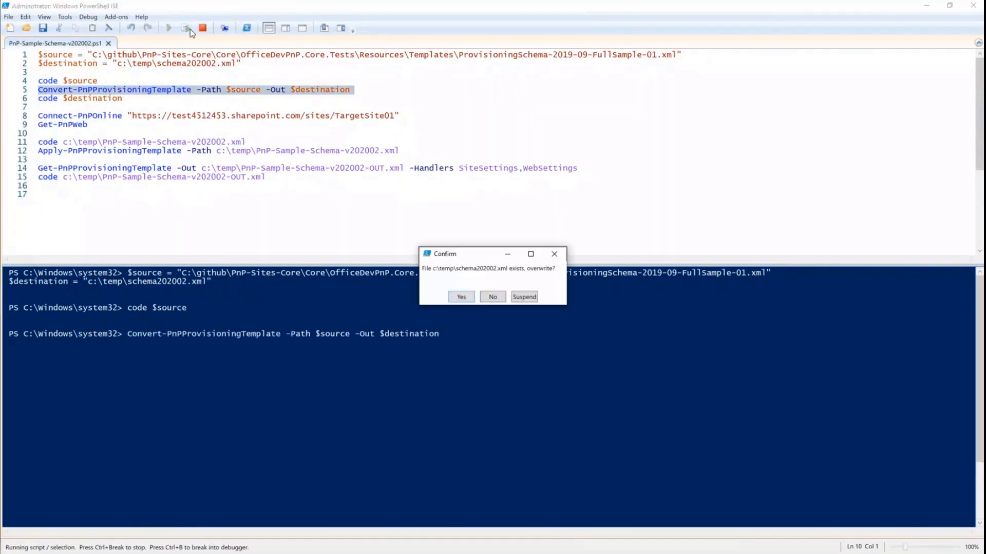
pyautogui.click(461, 296)
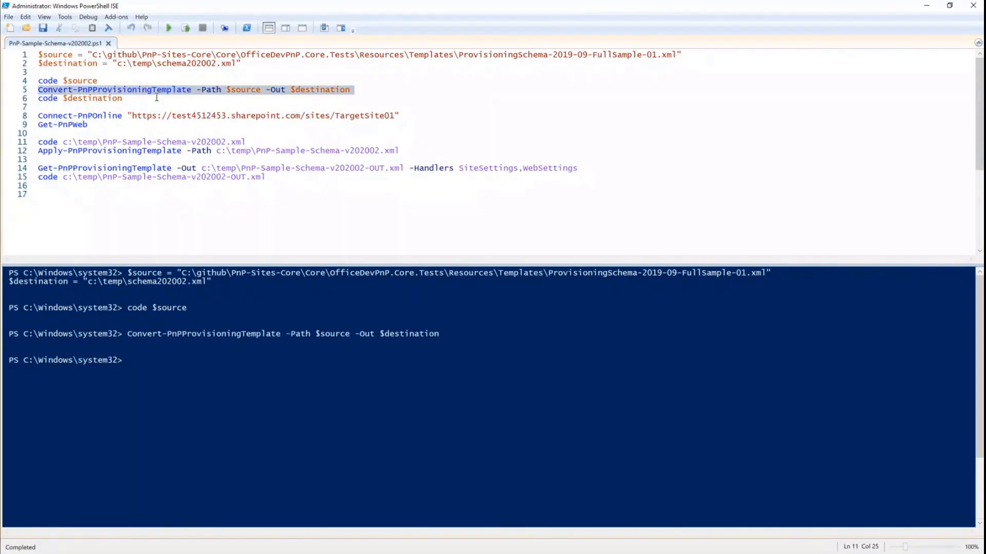
pyautogui.click(185, 28)
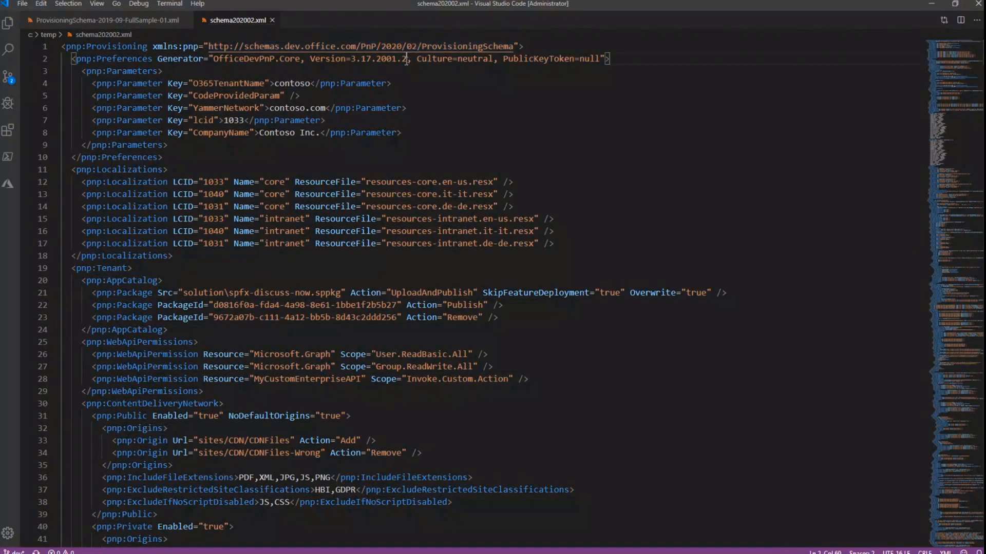
pyautogui.doubleClick(408, 47)
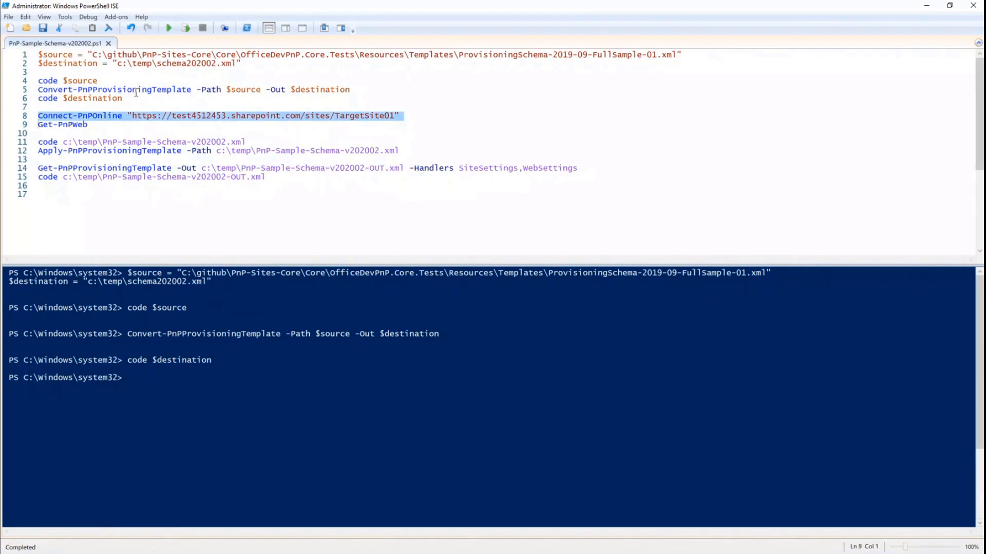
# Run Connect-PnPOnline for TargetSite01 and submit credentials for the est4512453.onmicrosoft.com account
pyautogui.click(184, 28)
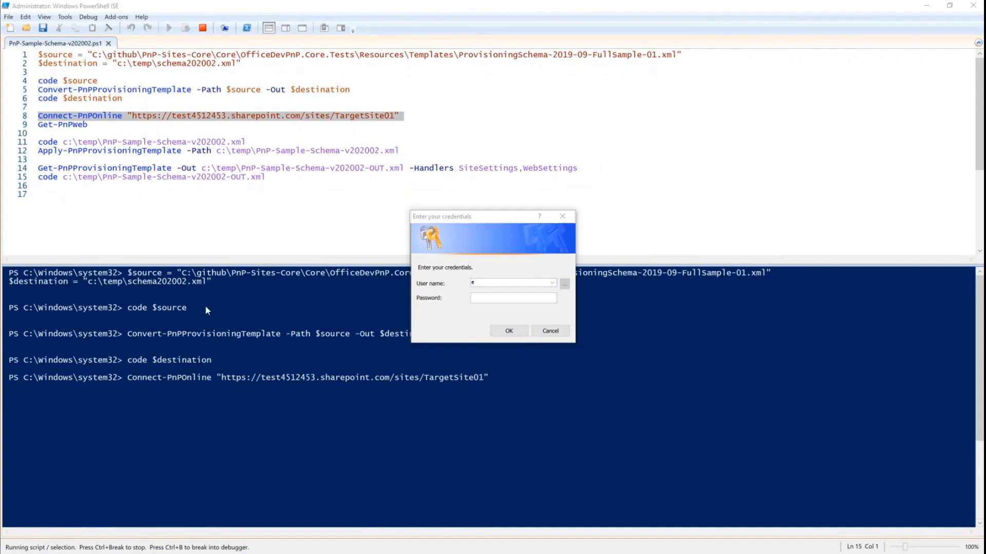
pyautogui.write('est4512453.onmicrosoft.com')
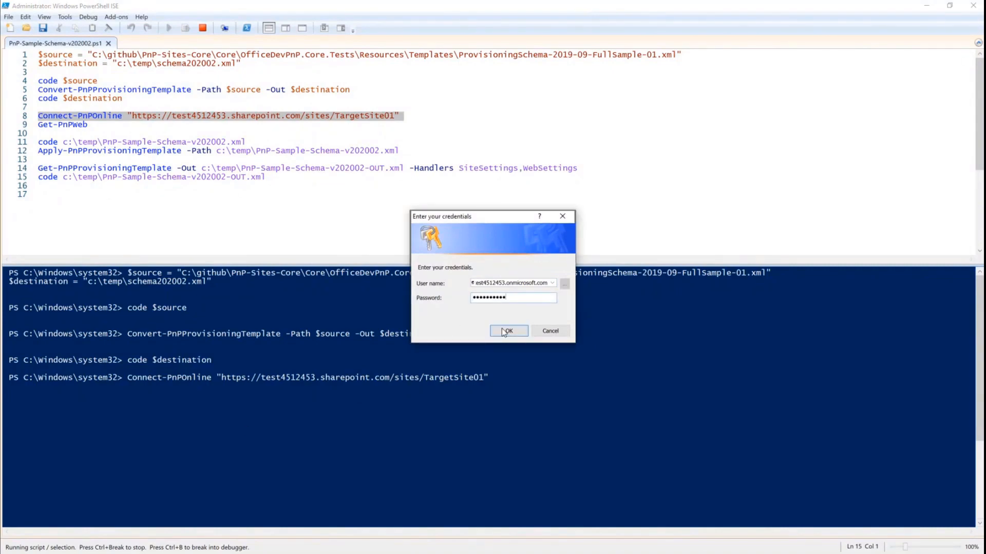
pyautogui.click(508, 331)
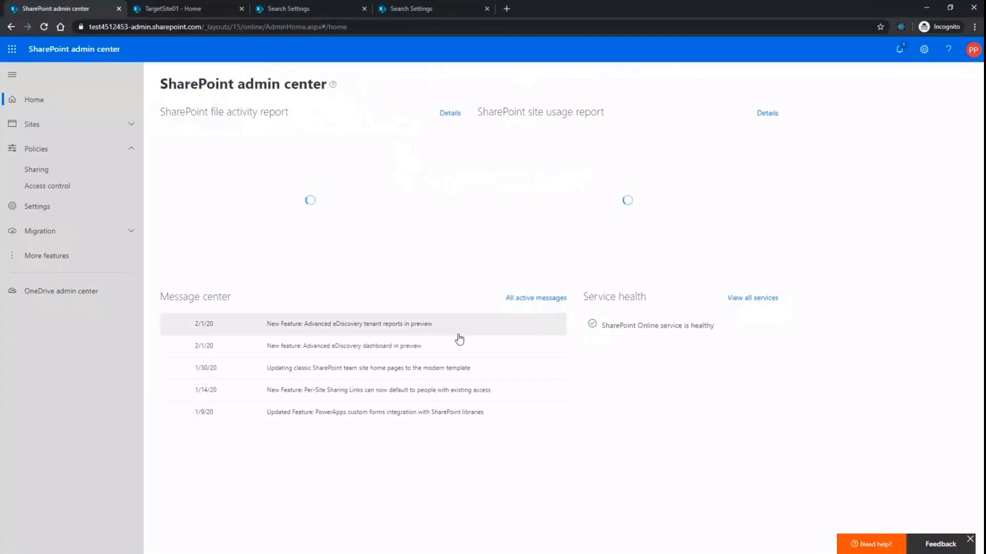
# From the admin center home, reach Policies > Sharing and the classic External sharing settings page
pyautogui.click(183, 9)
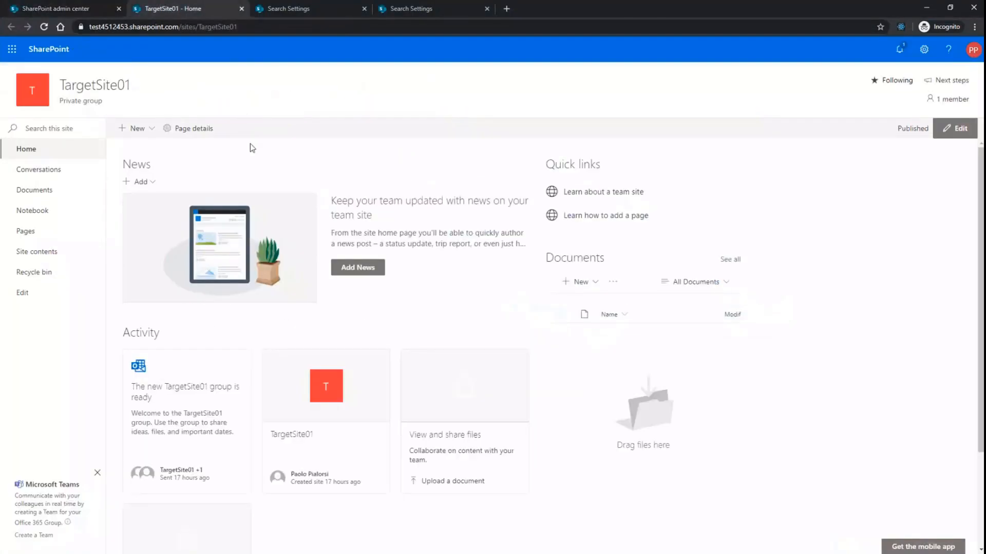
pyautogui.click(57, 8)
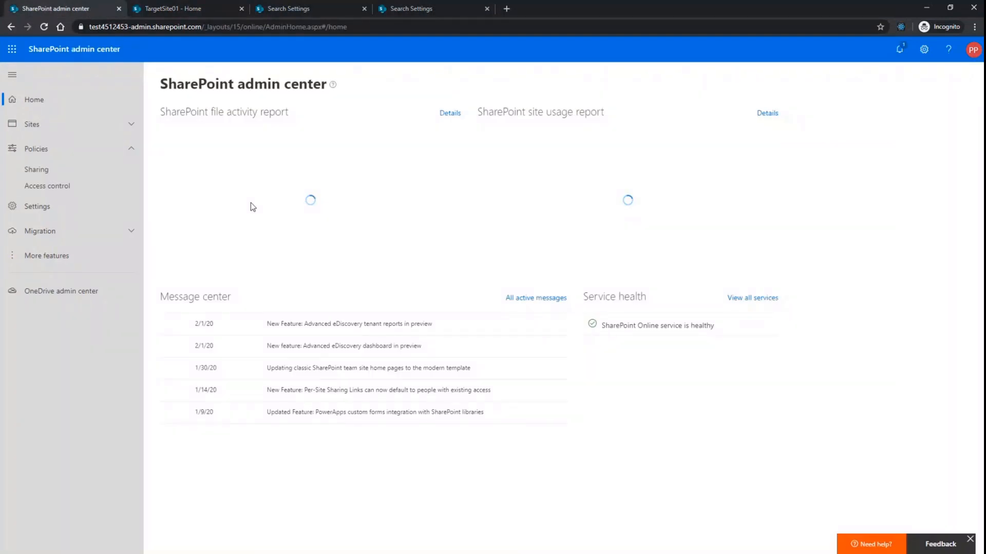
pyautogui.moveTo(217, 278)
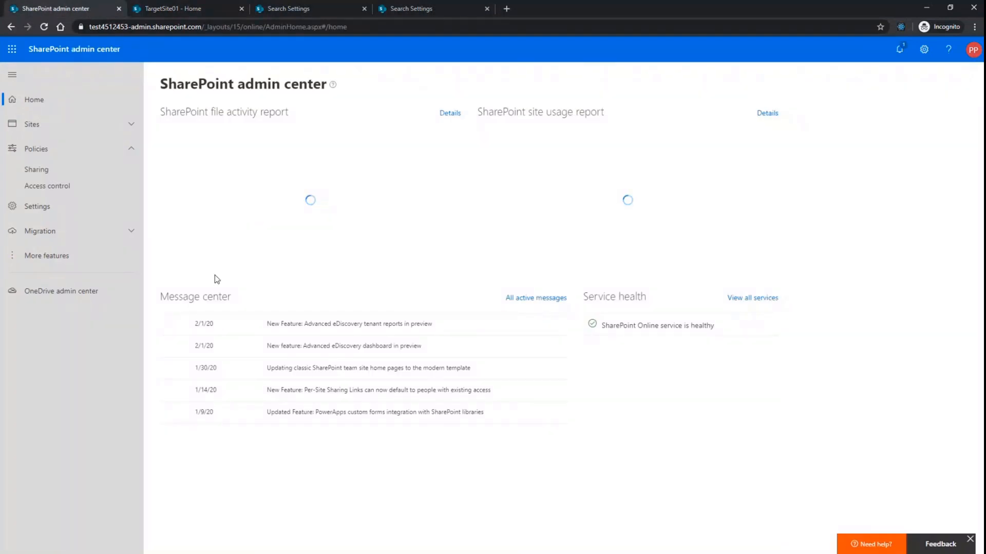
pyautogui.click(36, 169)
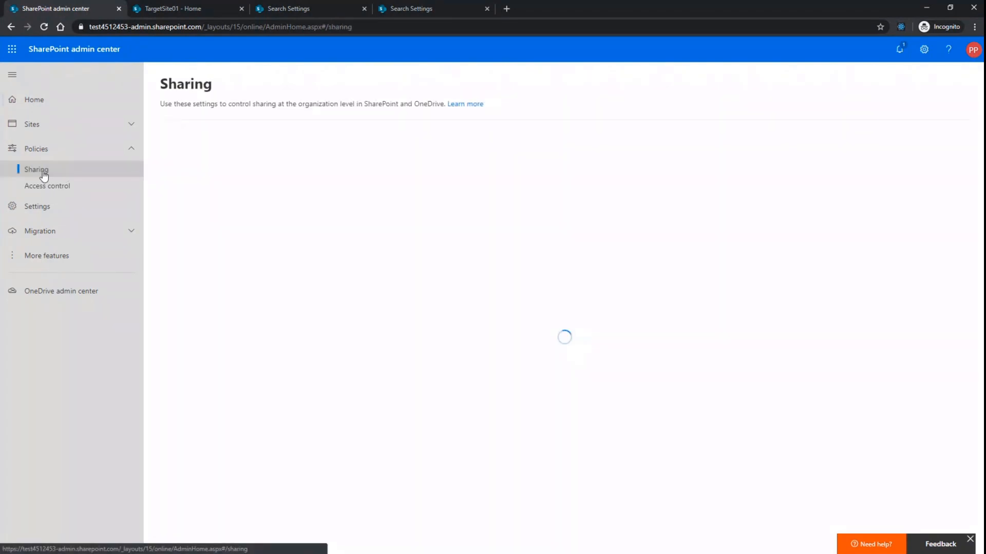
pyautogui.click(36, 169)
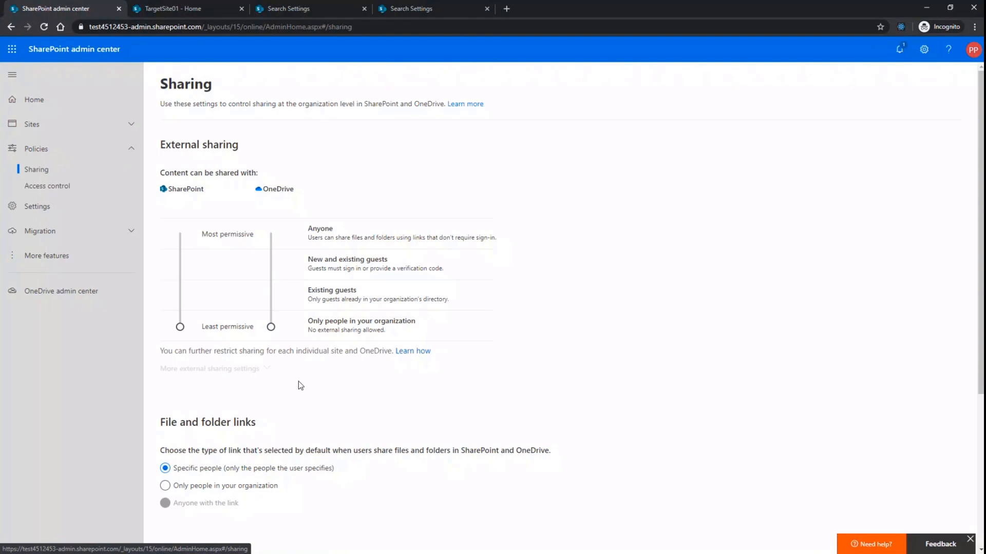
pyautogui.moveTo(288, 320)
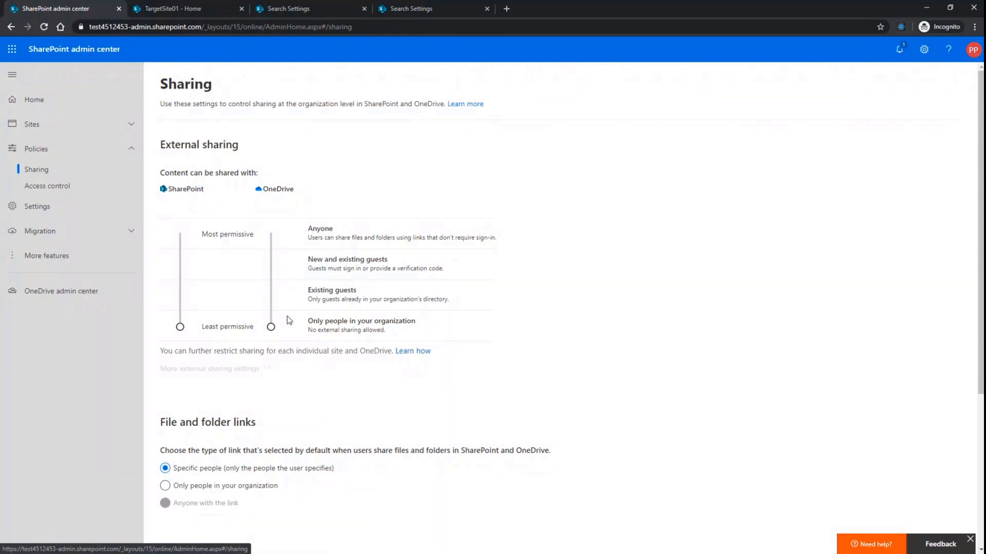
pyautogui.scroll(-3)
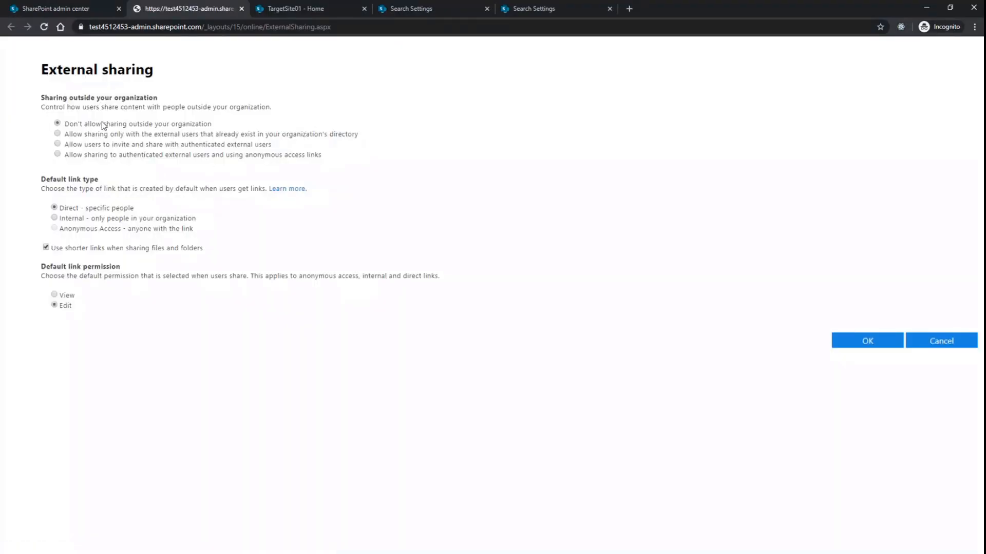
pyautogui.moveTo(200, 130)
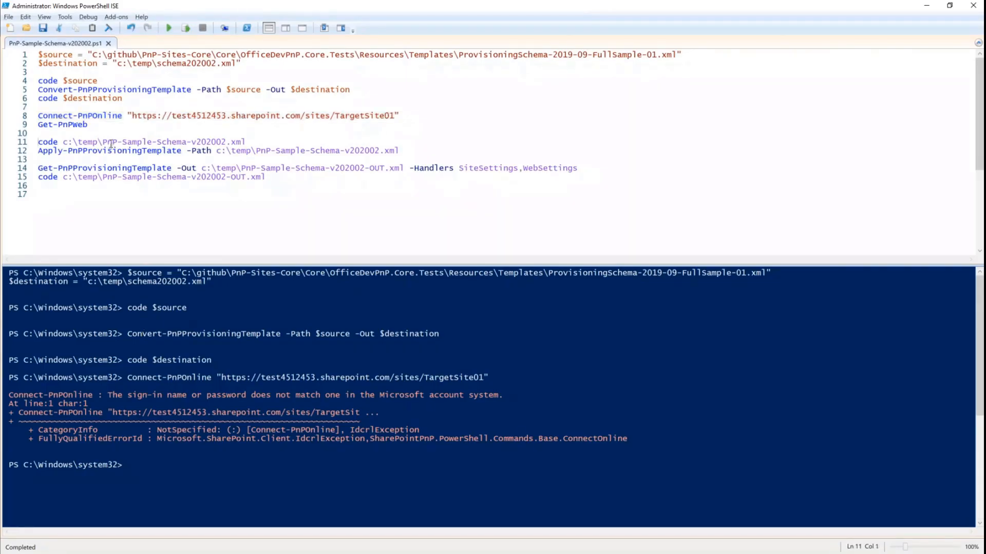
# Open PnP-Sample-Schema-v202002.xml in VS Code and highlight FileAnonymousLinkType View and FolderAnonymousLinkType Edit
pyautogui.click(185, 27)
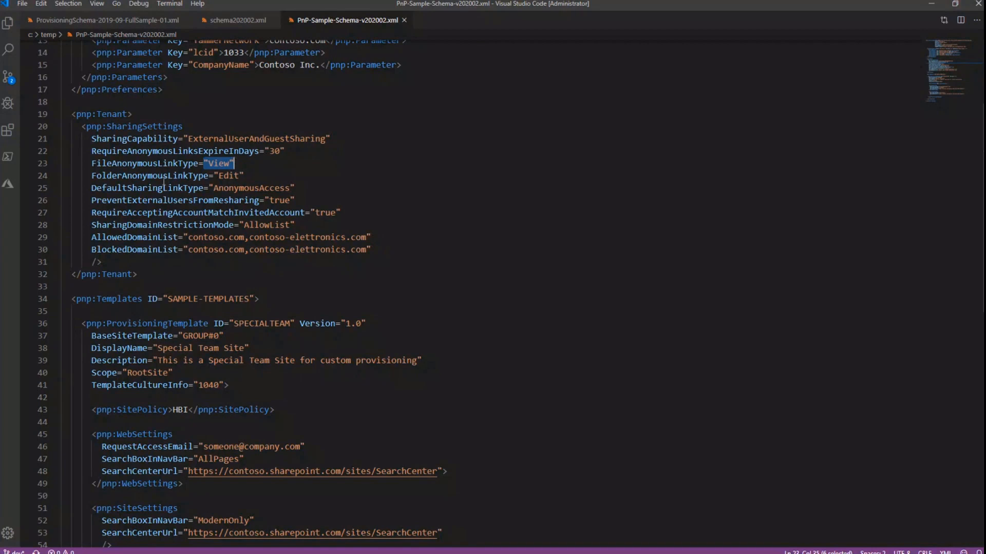
pyautogui.doubleClick(228, 175)
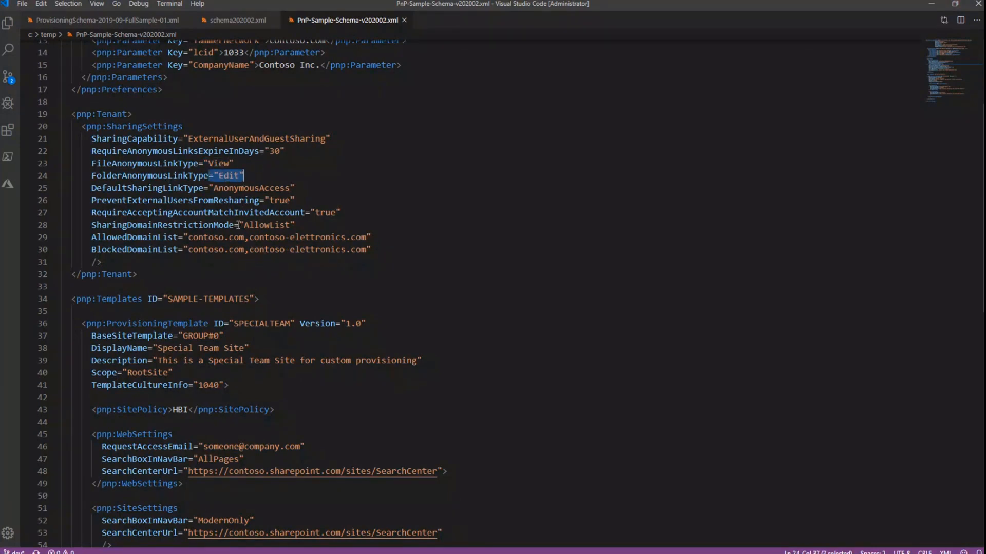
pyautogui.doubleClick(265, 225)
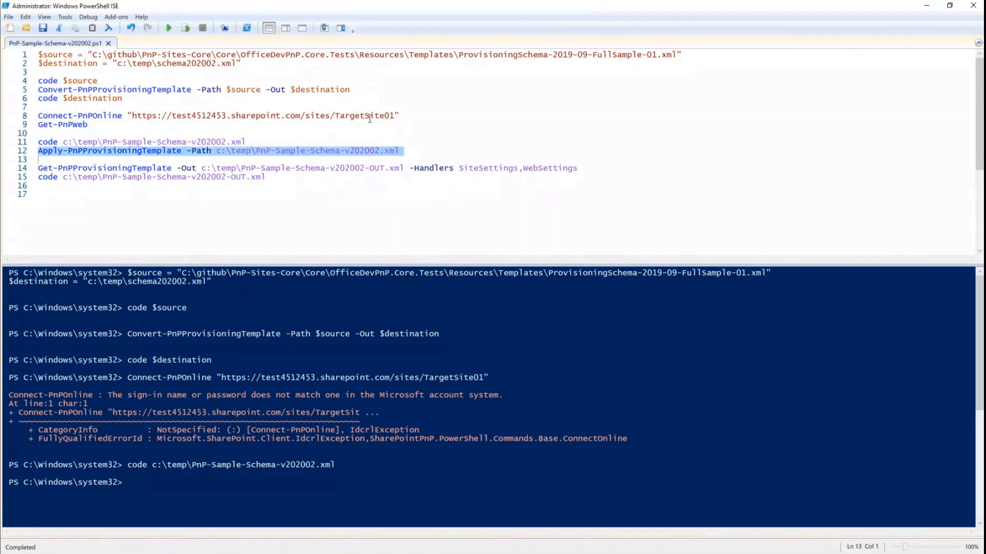
pyautogui.moveTo(186, 30)
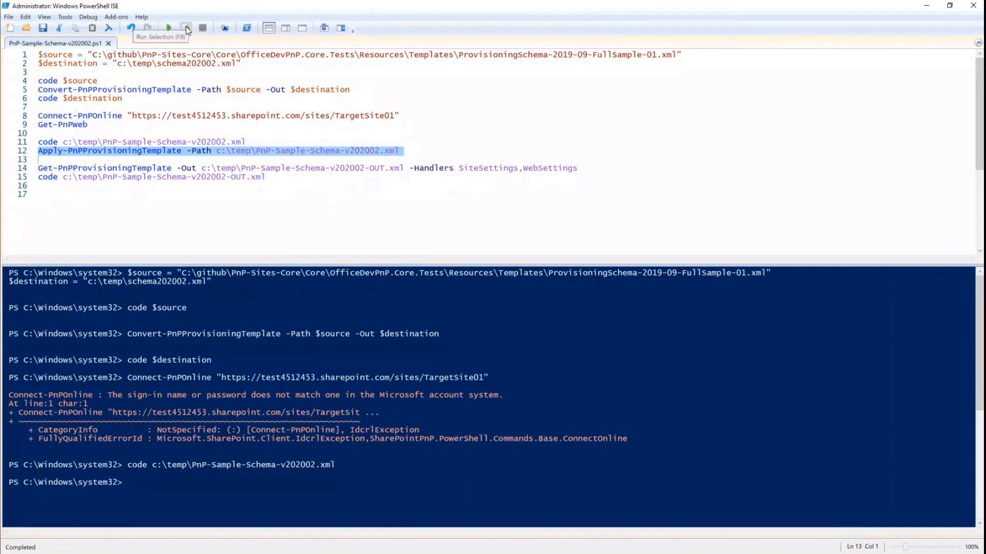
# Run Apply-PnPProvisioningTemplate to push the sample template's sharing settings to the tenant
pyautogui.click(185, 27)
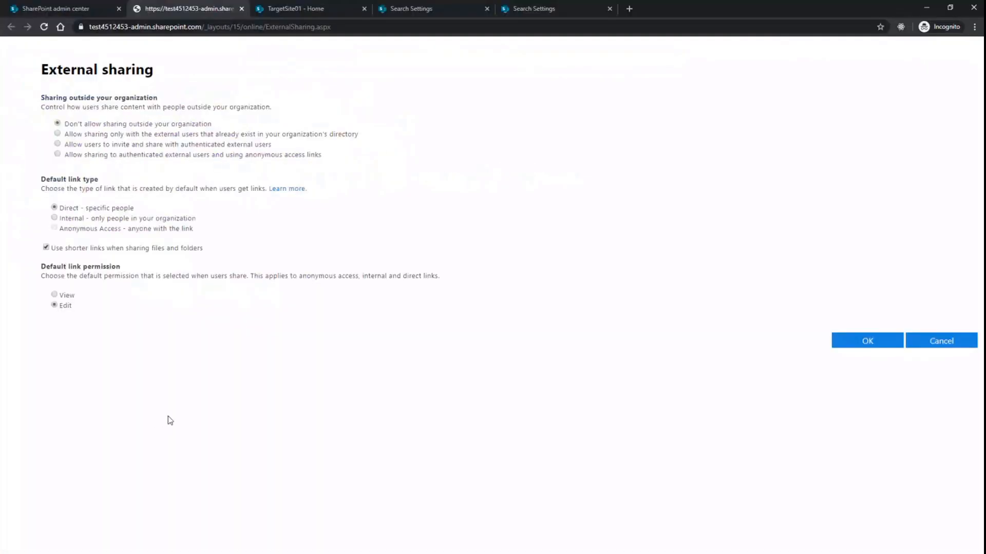
# Refresh External sharing to show anonymous links expiring in 30 days, limited to contoso.com and contoso-elettronics.com
pyautogui.click(866, 341)
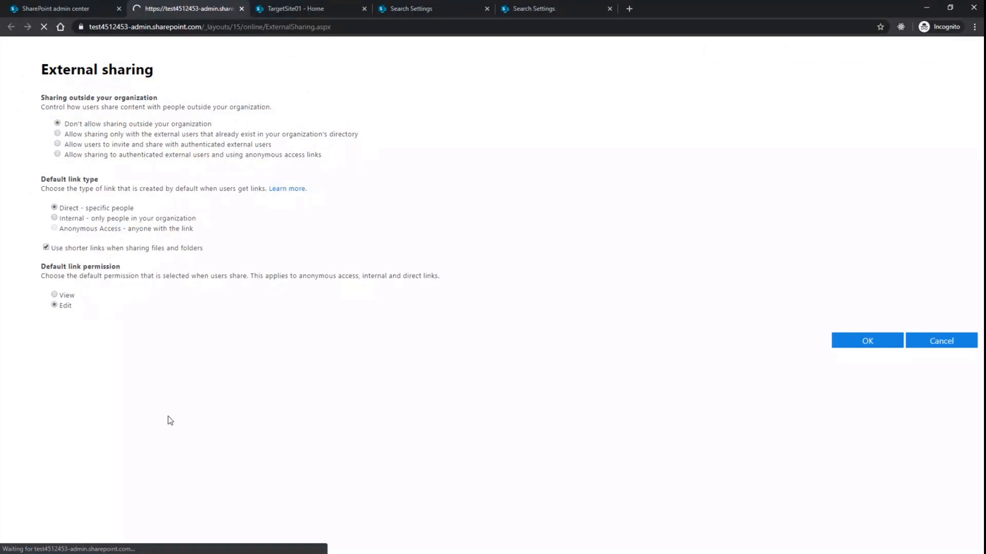
pyautogui.click(58, 154)
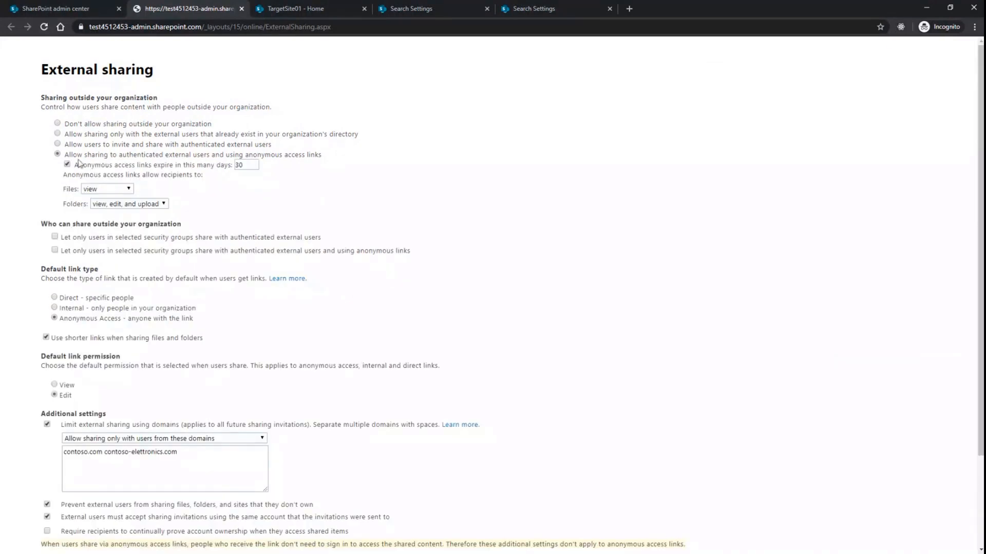
pyautogui.moveTo(219, 168)
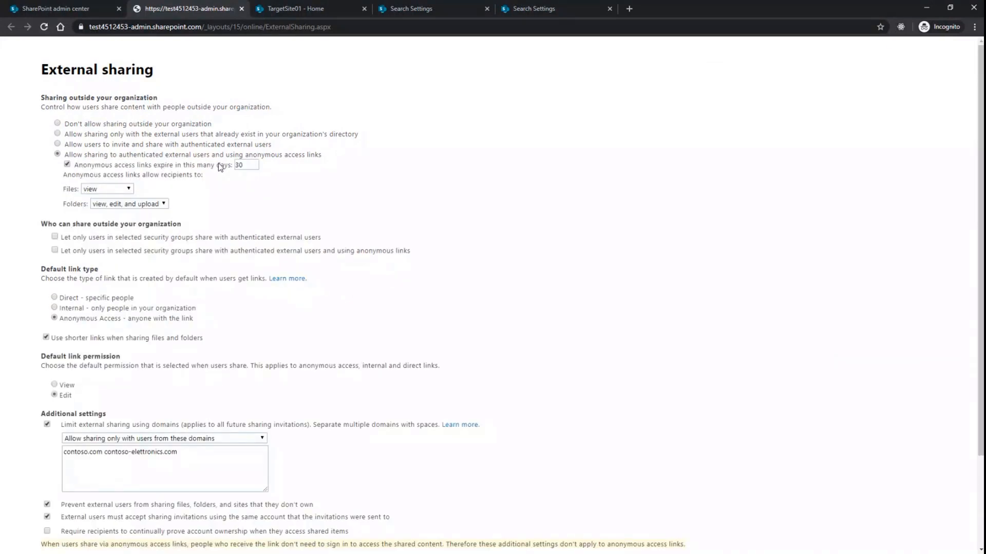
pyautogui.scroll(-3)
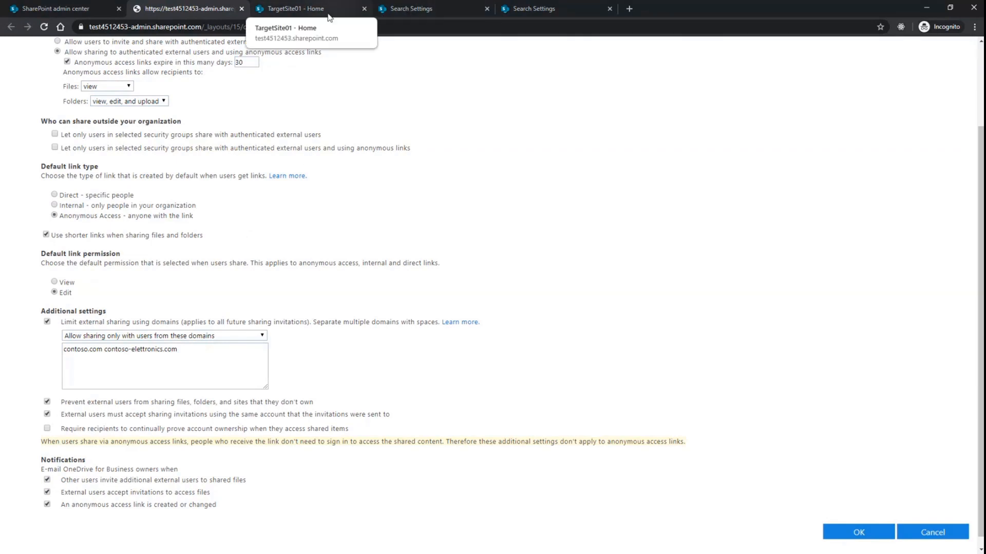
# Back in VS Code, highlight the SearchCenterUrl setting under the template's site settings
pyautogui.click(296, 8)
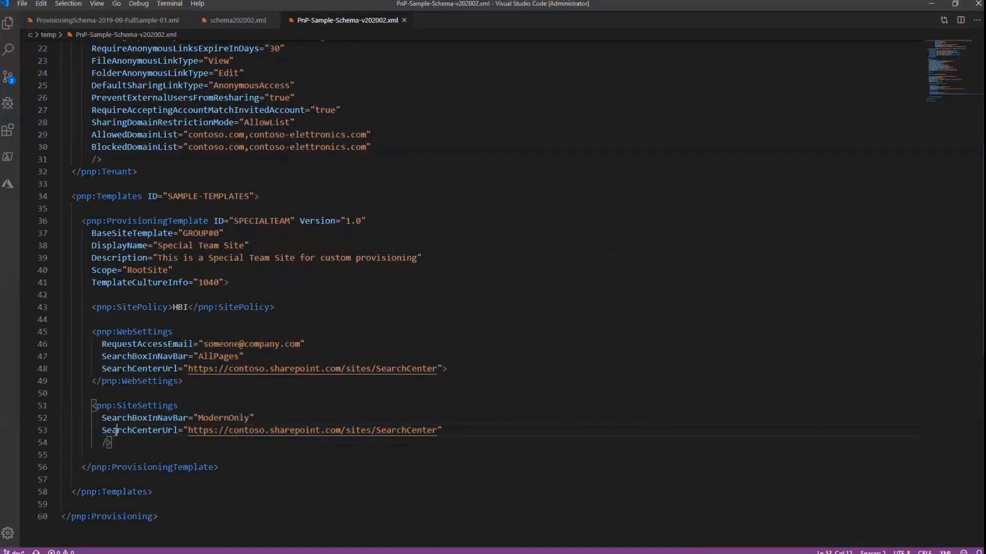
pyautogui.doubleClick(139, 430)
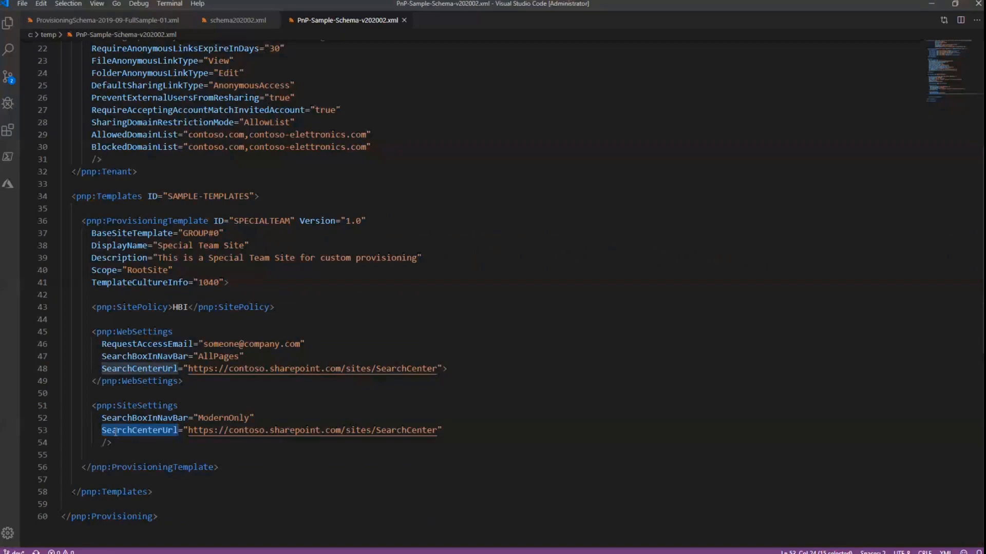